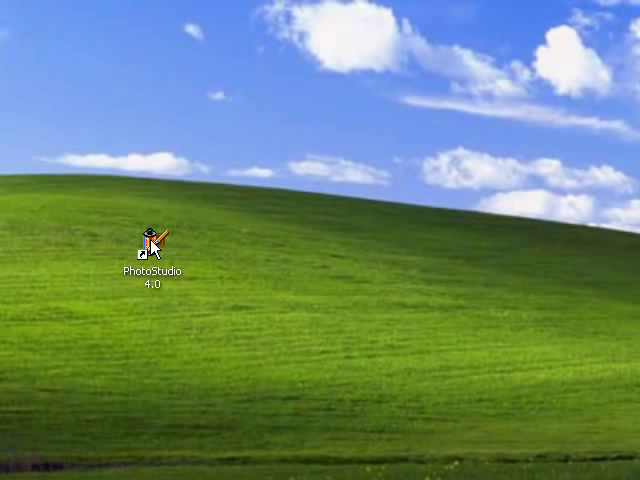
Step: Launch PhotoStudio 4.0 from its desktop shortcut to reach the empty workspace
left_click(150, 248)
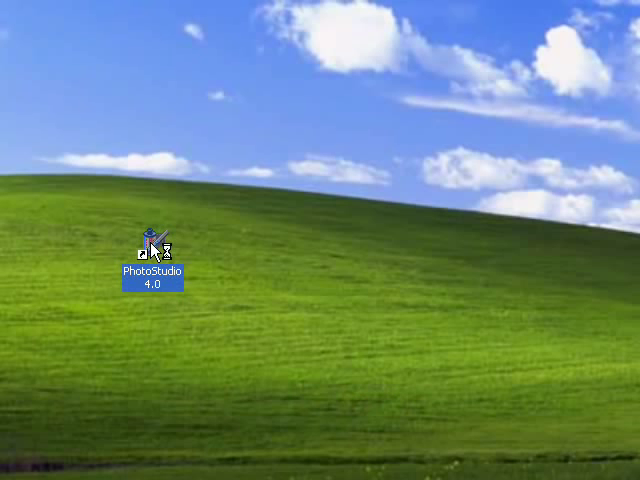
double_click(156, 248)
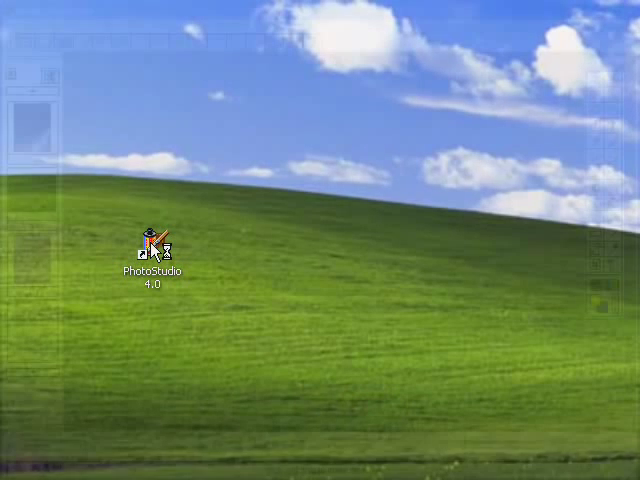
double_click(154, 248)
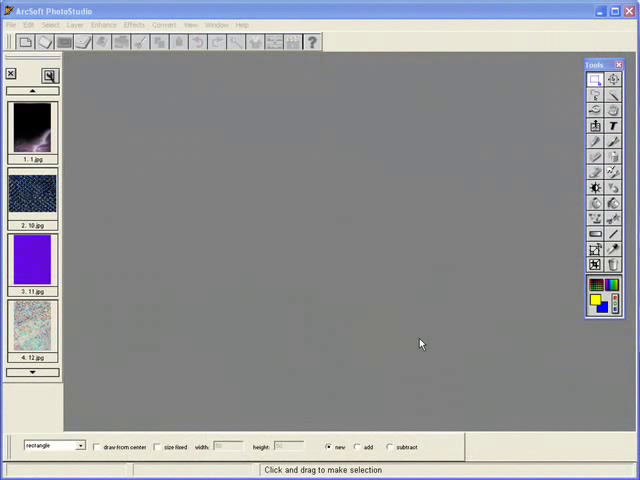
mouse_move(268, 224)
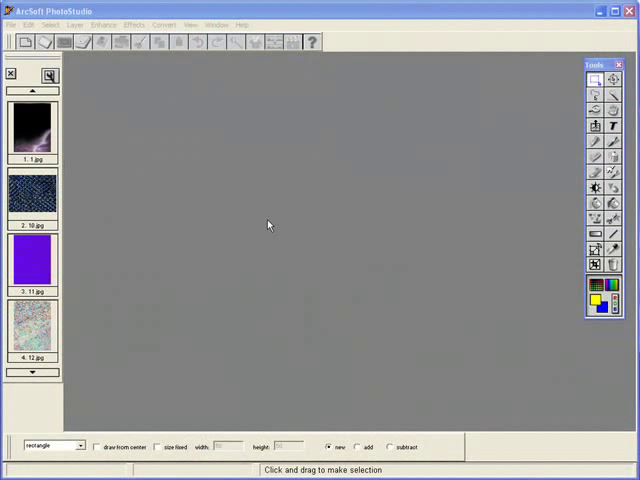
mouse_move(278, 224)
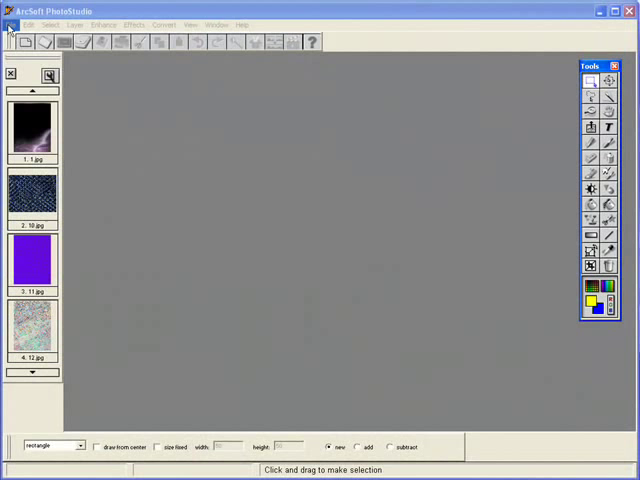
Step: Browse the Open dialog to the house photos folder and choose 77002.JPG
left_click(12, 24)
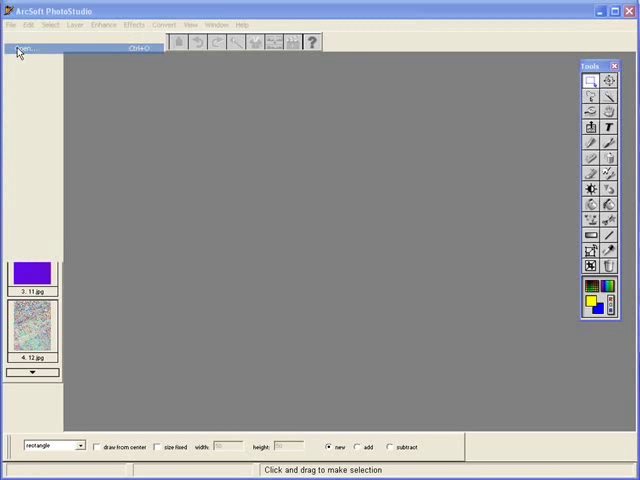
left_click(20, 48)
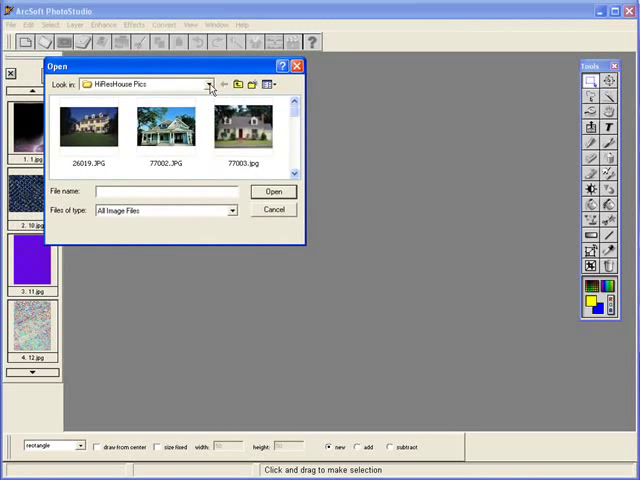
left_click(208, 84)
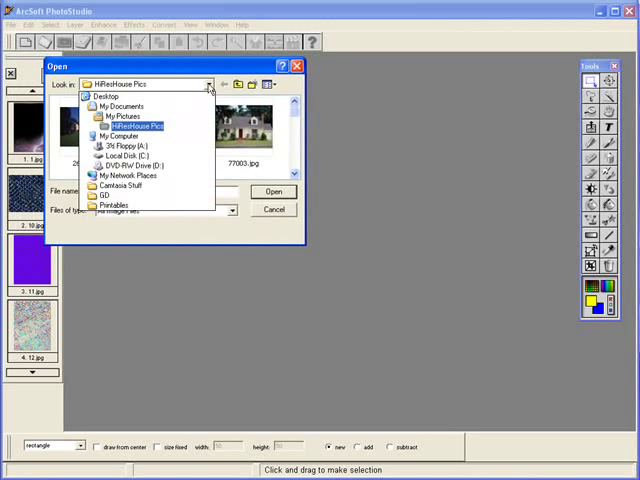
mouse_move(192, 128)
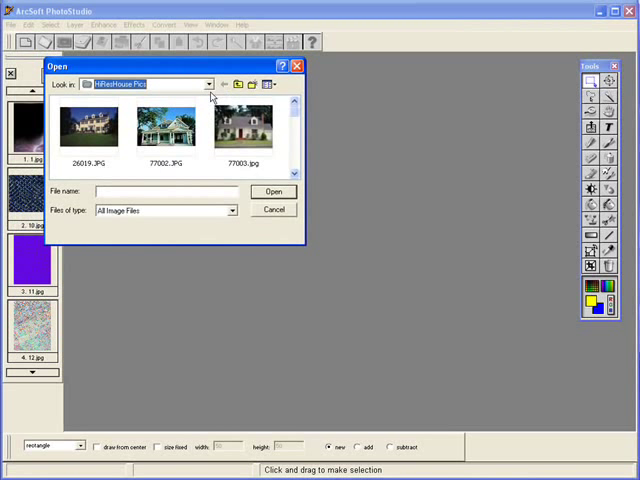
left_click(166, 128)
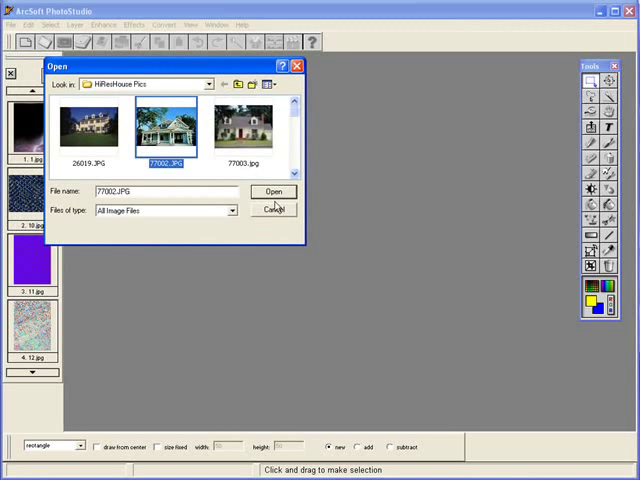
Step: Load 77002.JPG into its own image window and position it in the workspace
left_click(274, 192)
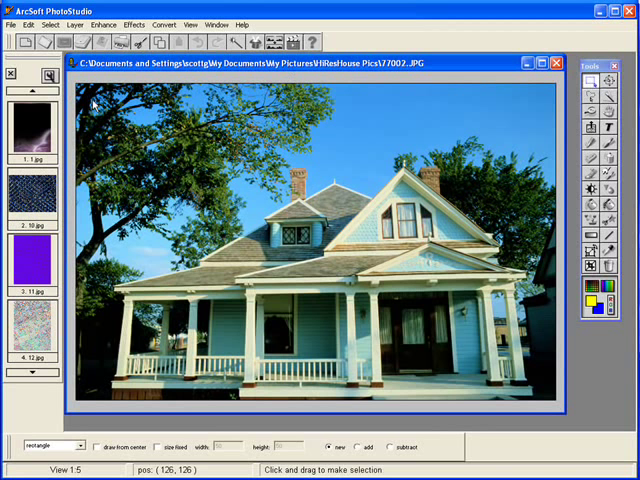
left_click_drag(84, 96, 424, 316)
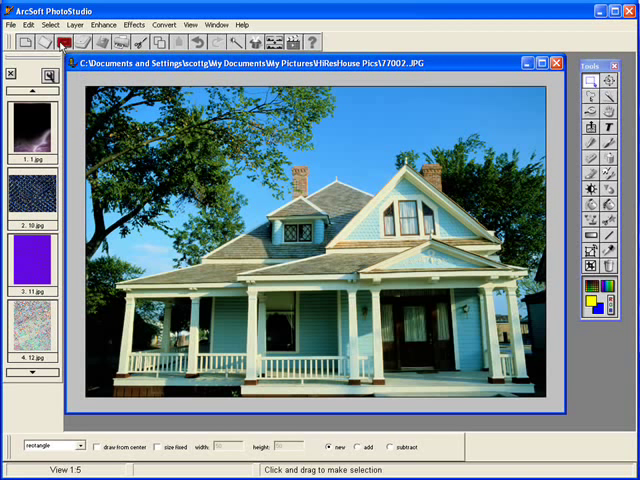
Step: Resize the photo to 320 pixels wide with Keep Aspect Ratio via Image Size
left_click(24, 24)
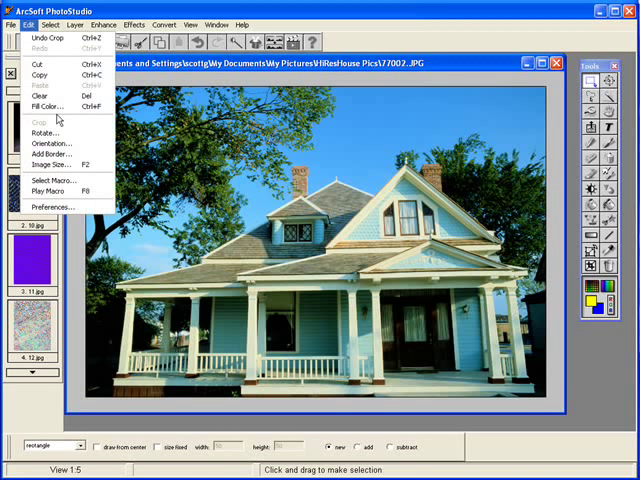
mouse_move(50, 164)
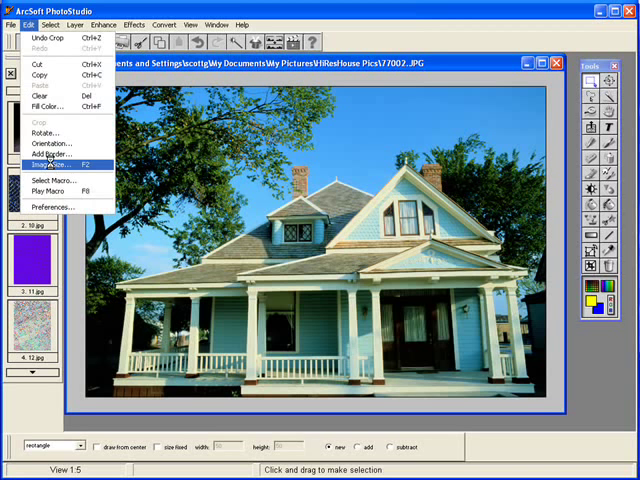
left_click(44, 164)
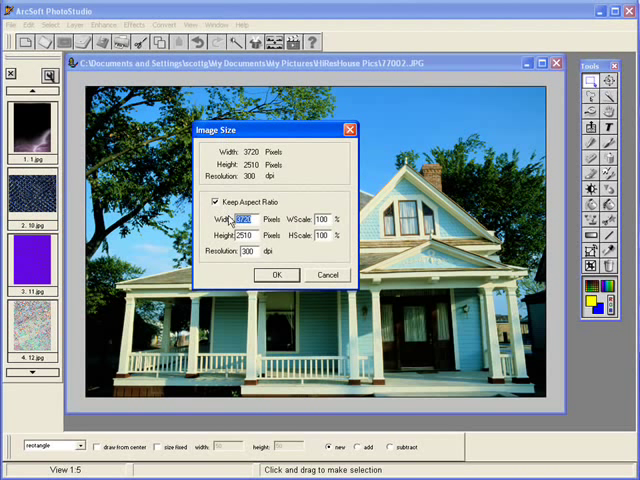
type("320")
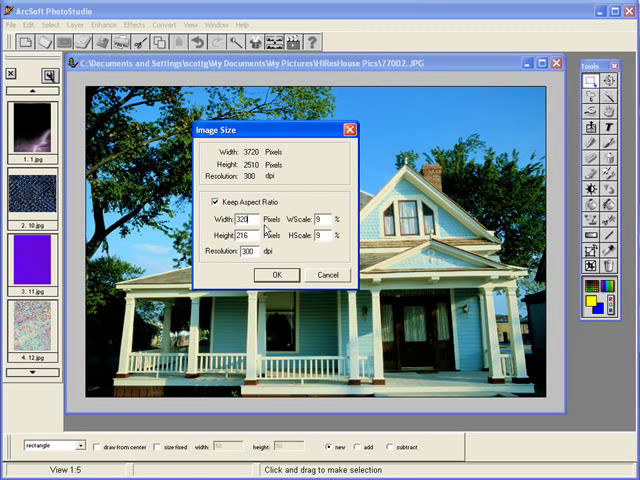
left_click(276, 274)
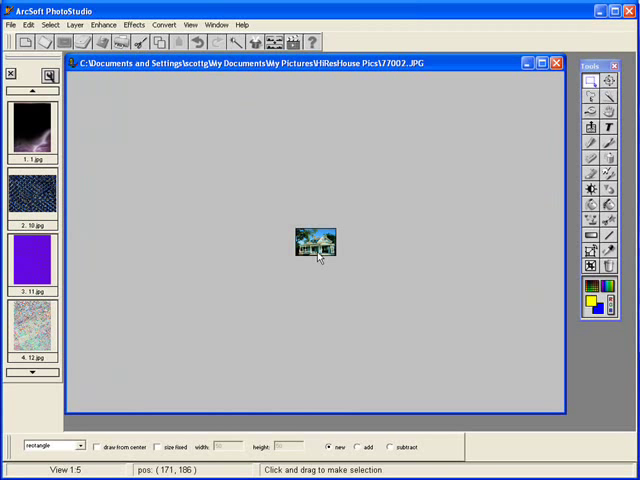
mouse_move(318, 250)
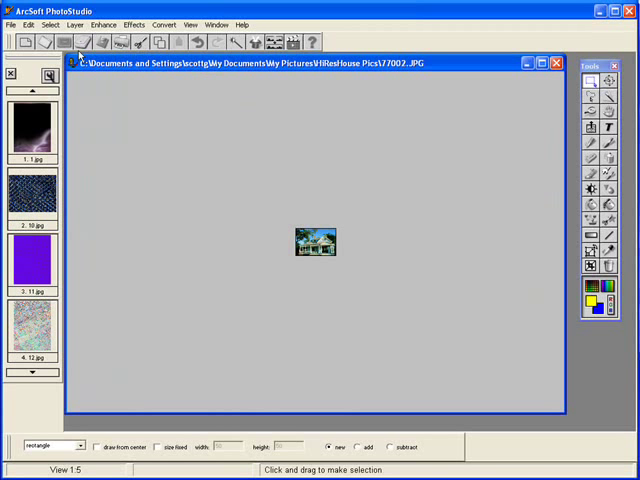
left_click(10, 24)
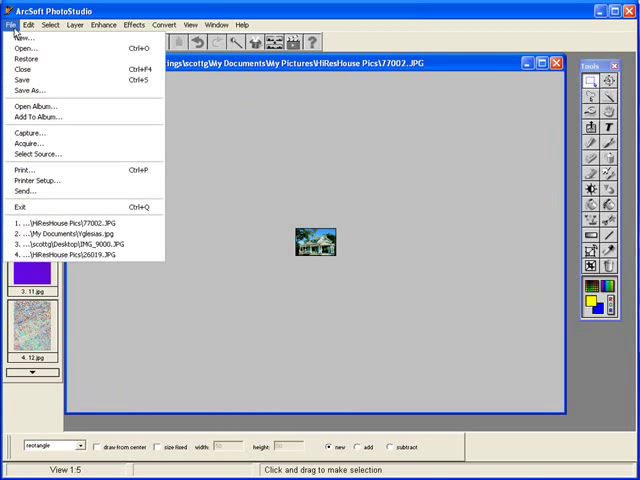
Step: Save As JPEG 77002 on the Desktop, then close the image window
left_click(32, 90)
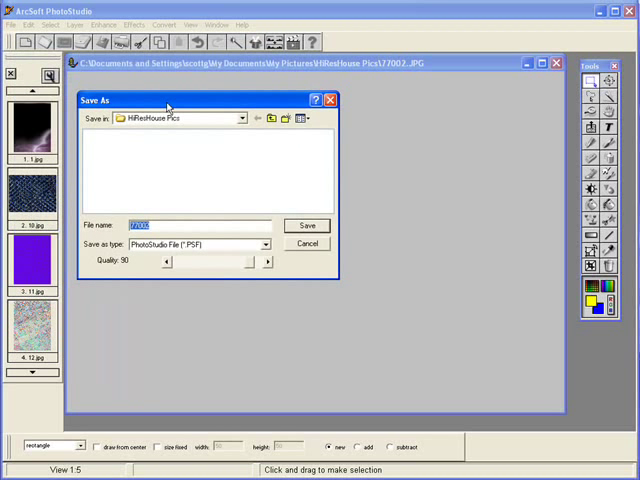
mouse_move(244, 120)
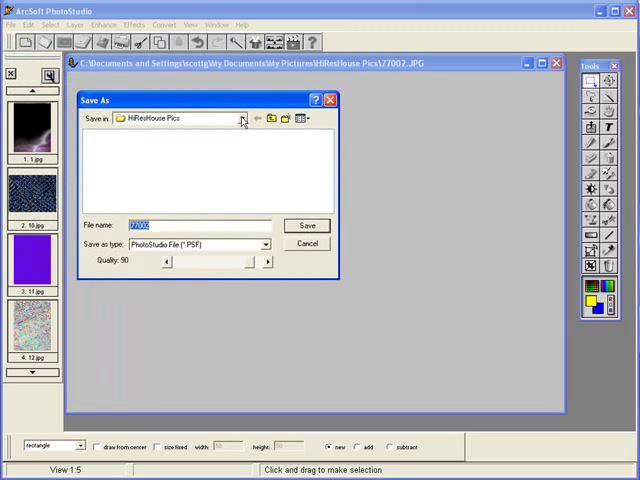
left_click(240, 118)
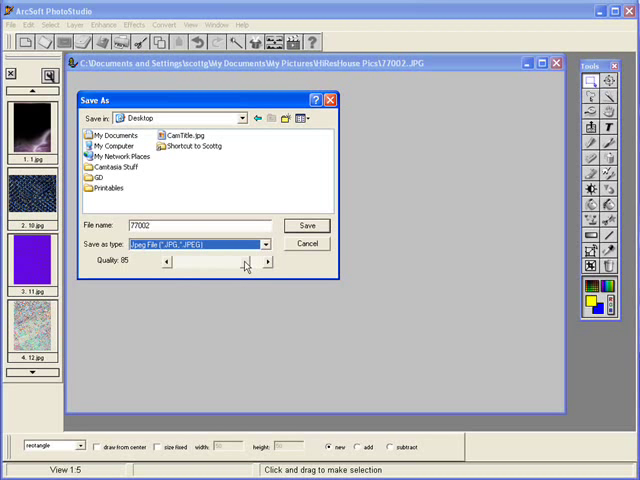
mouse_move(308, 212)
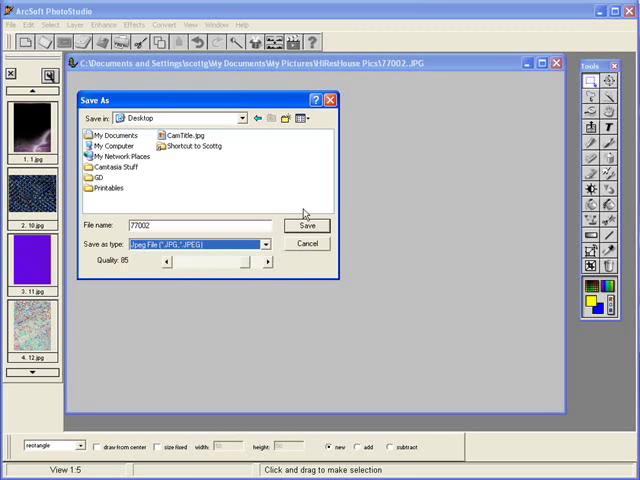
left_click(308, 224)
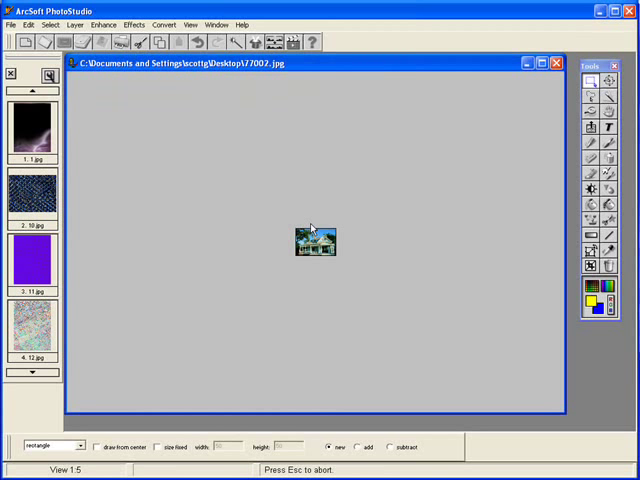
mouse_move(532, 98)
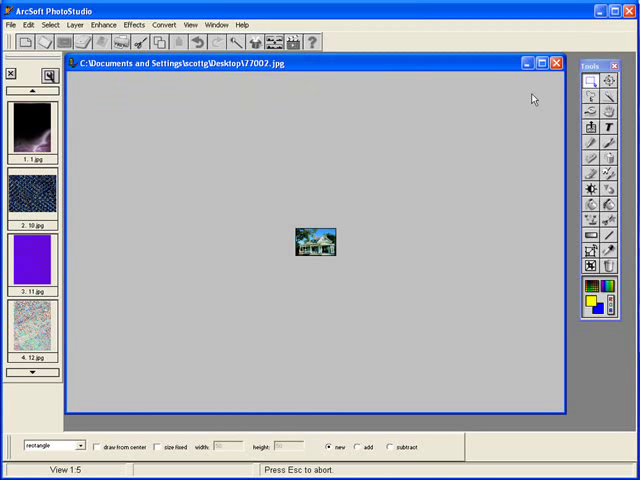
left_click(556, 64)
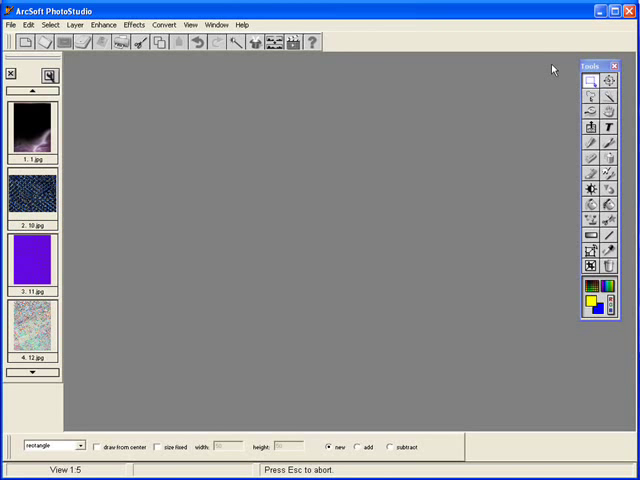